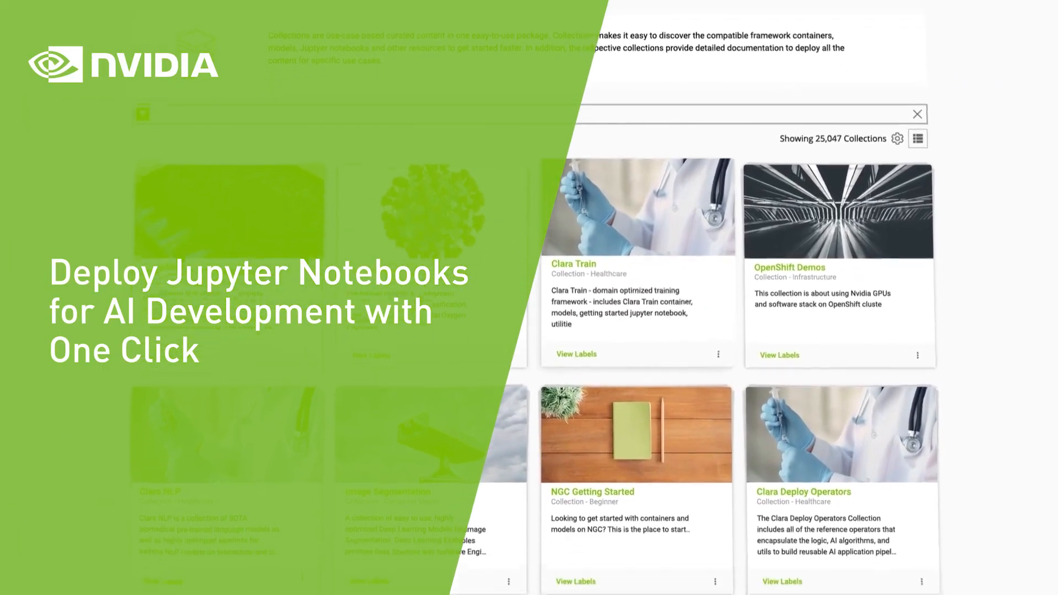
Go from the Vertex AI Dashboard to Workbench's Managed Notebooks tab listing two us-central1 notebooks.
scroll(down, 3)
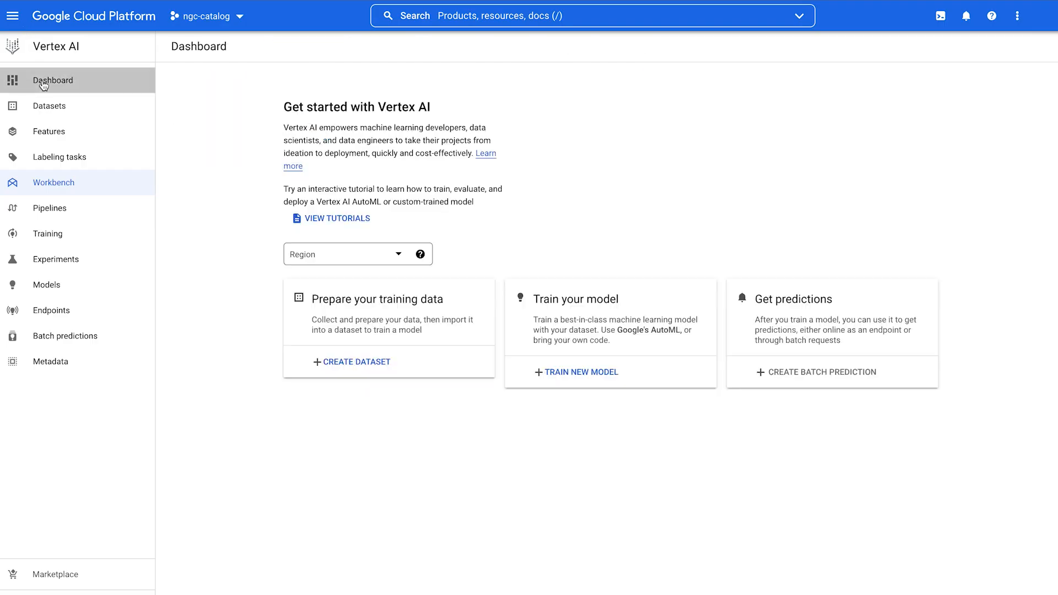
click(53, 79)
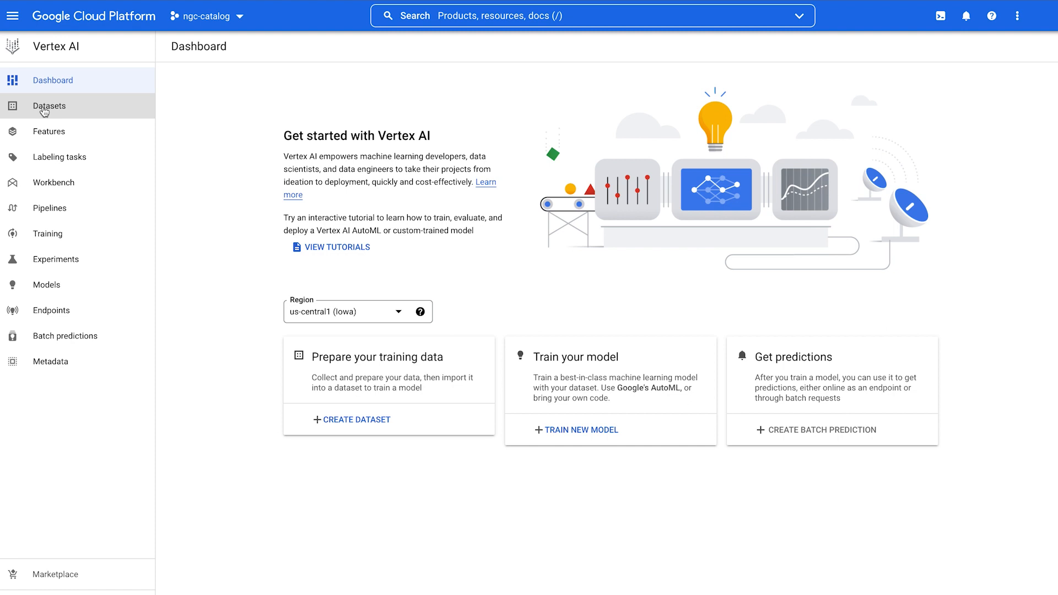
click(53, 182)
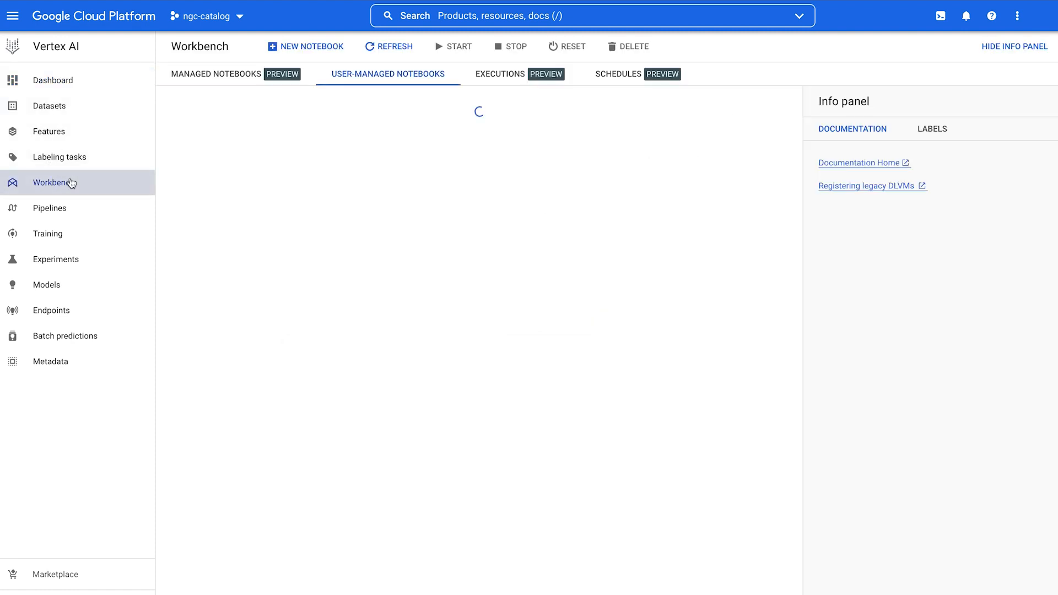
click(216, 73)
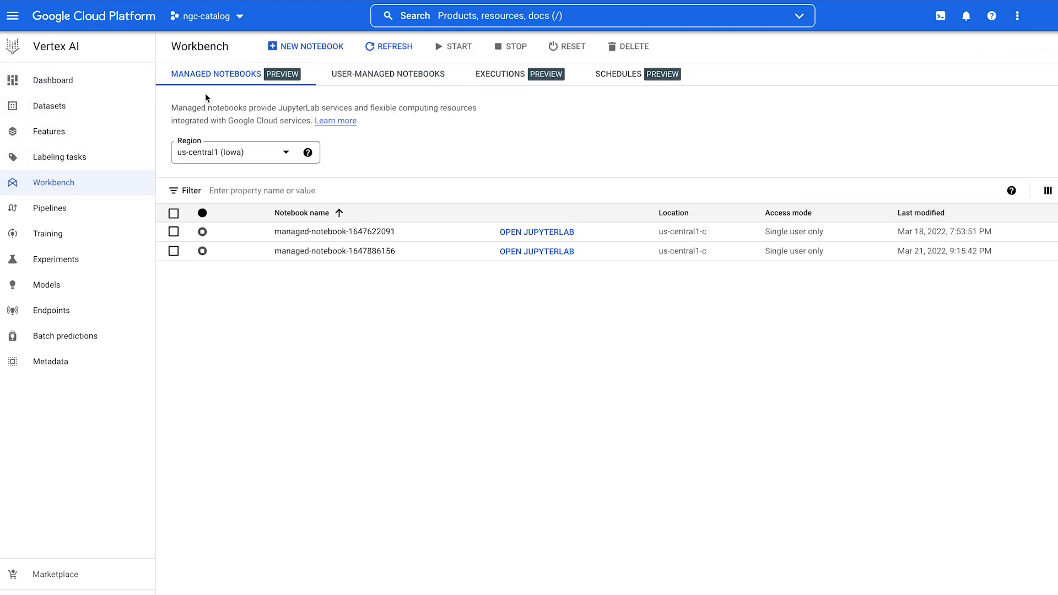
mouse_move(361, 367)
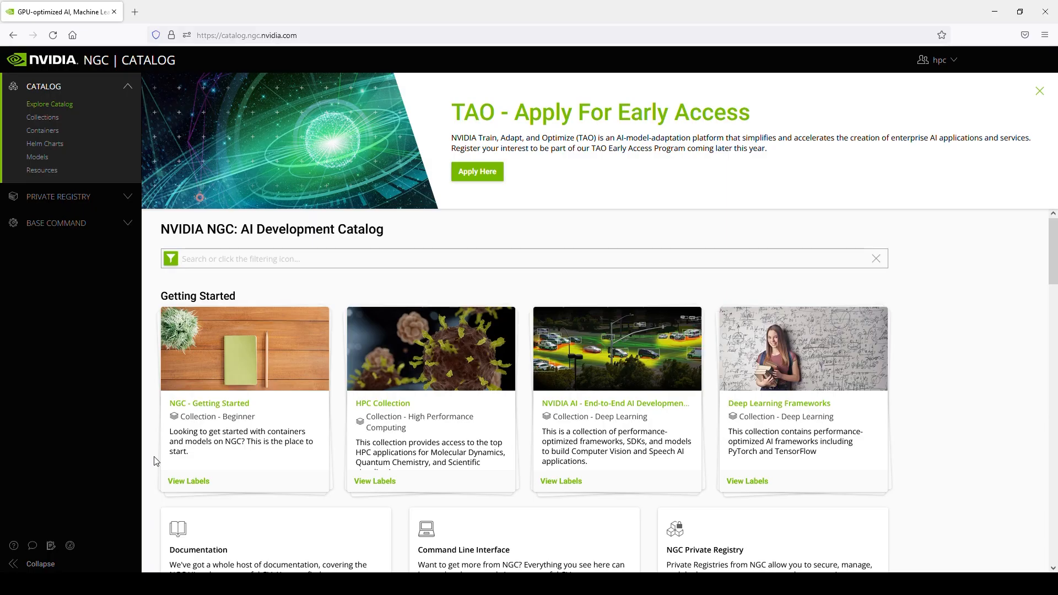
Search 'action recognition' and deploy the TAO Action Recognition Notebook to Vertex AI.
text(action recognition)
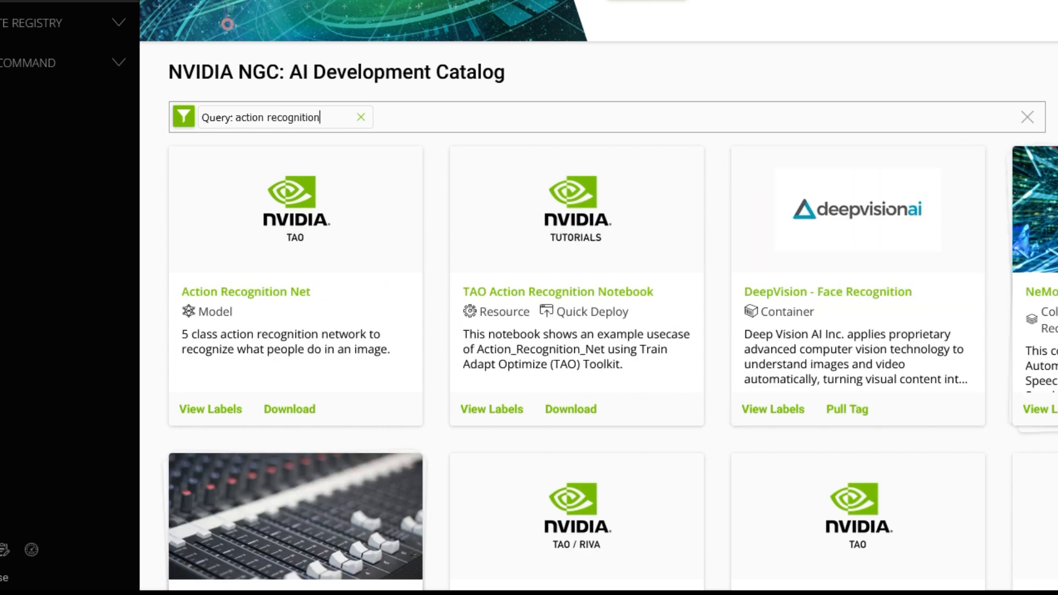
click(557, 291)
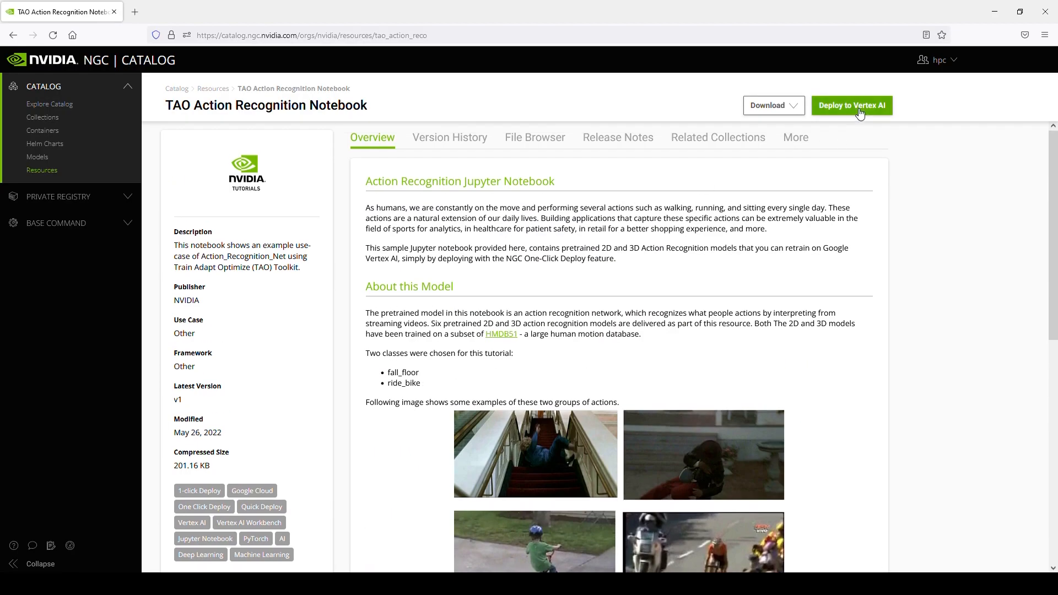
click(850, 106)
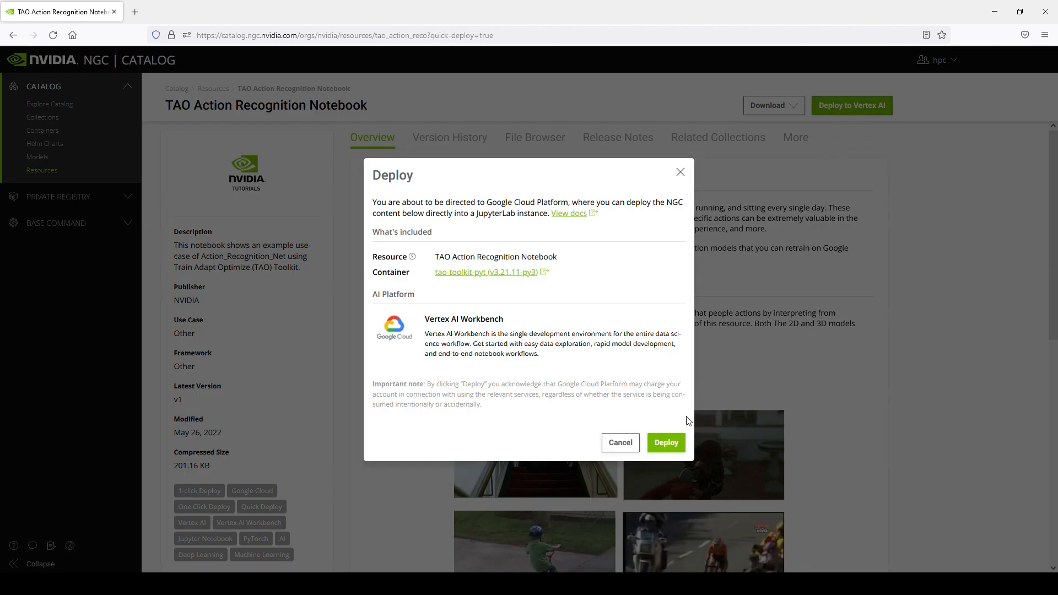
click(664, 443)
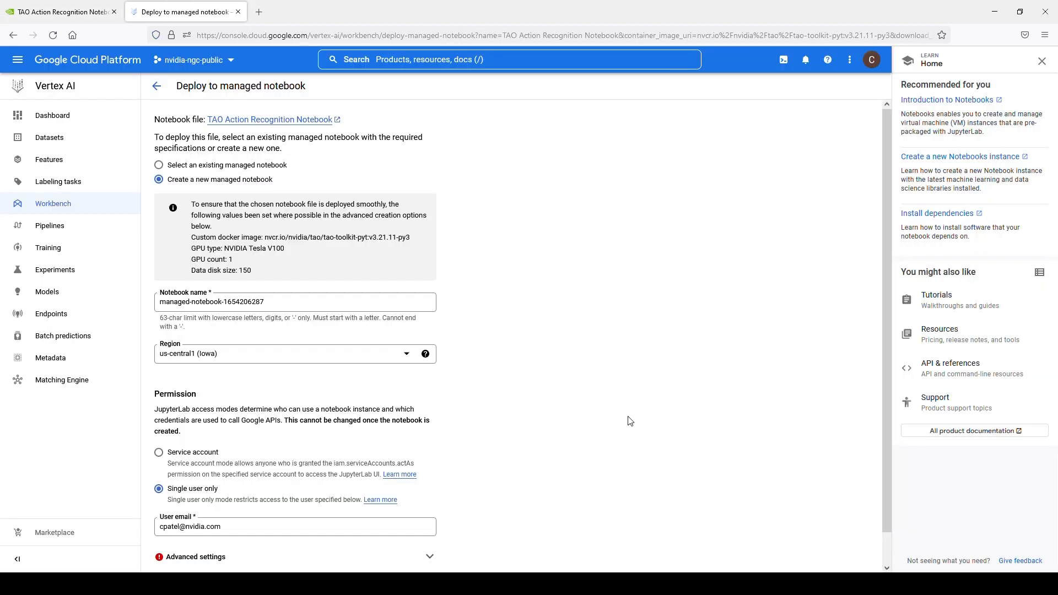
Keep 'Create a new managed notebook' and expand Advanced settings on the deployment form.
scroll(down, 3)
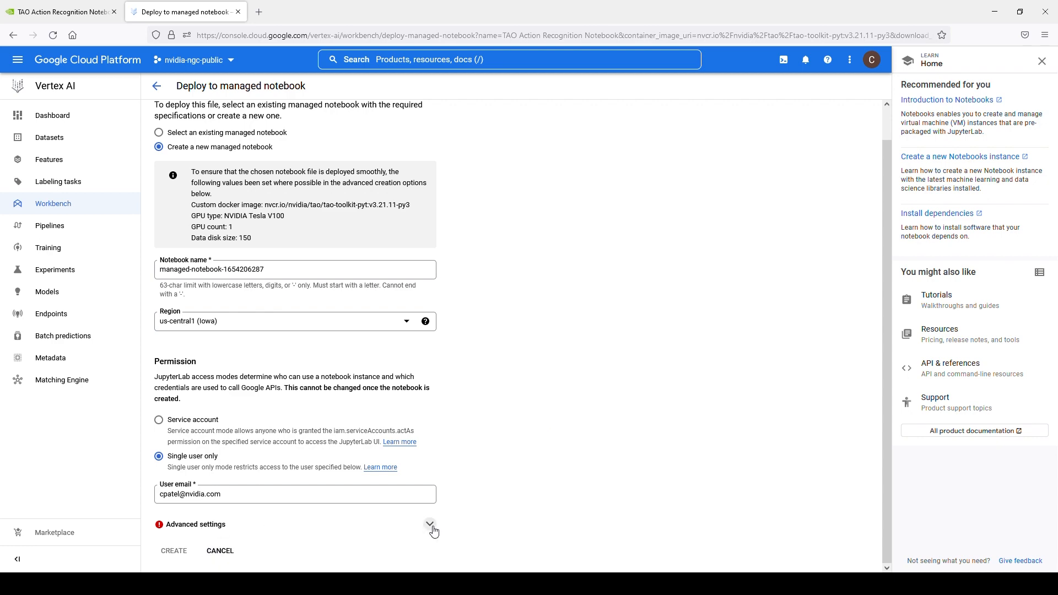
click(430, 524)
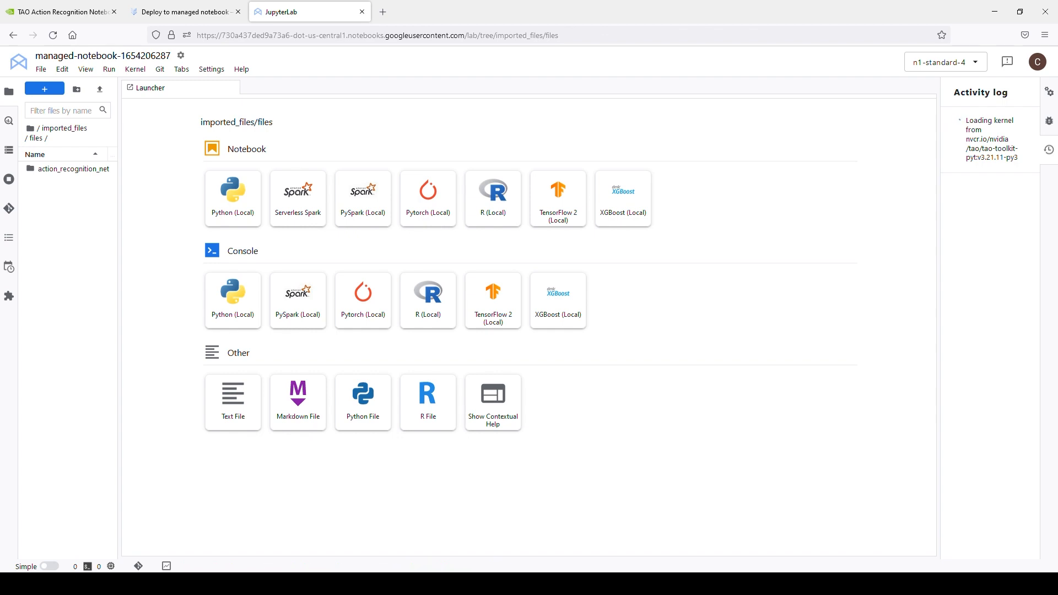
Open actionrecognitionnet.ipynb inside the action_recognition_net folder and scroll through it.
double_click(73, 169)
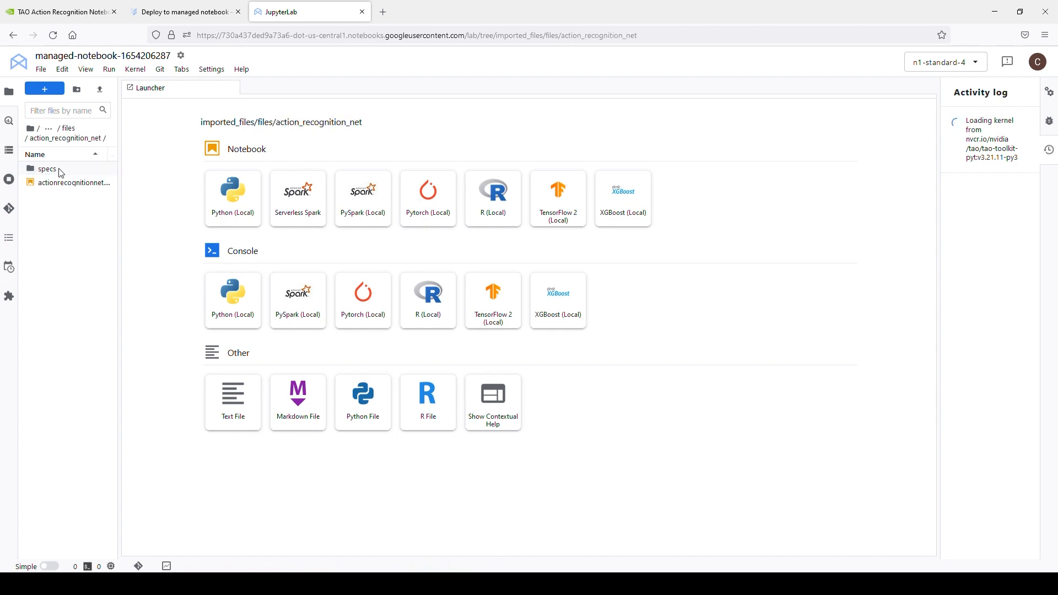
double_click(74, 182)
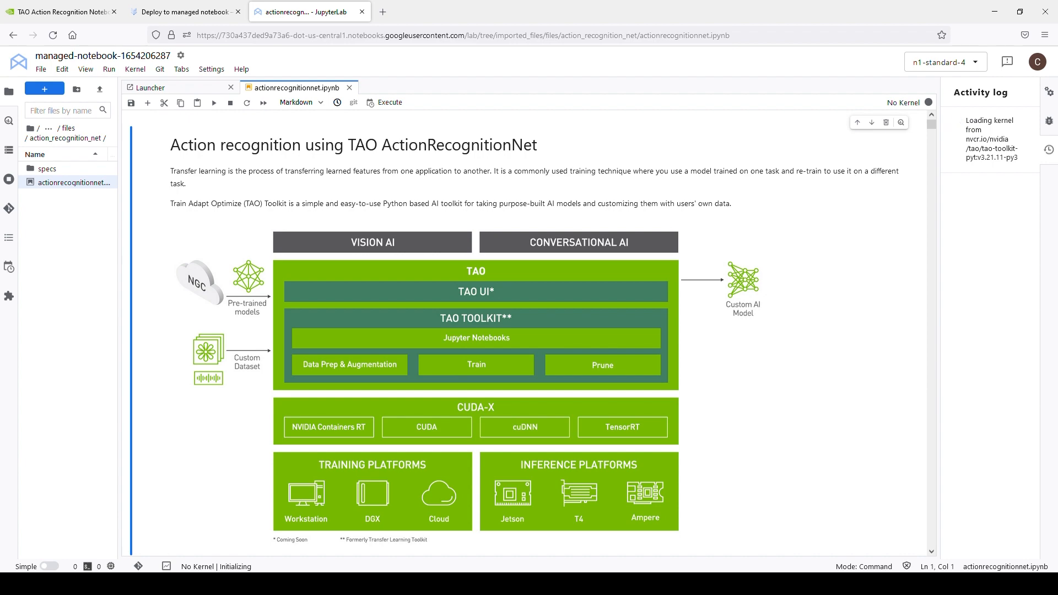
scroll(down, 3)
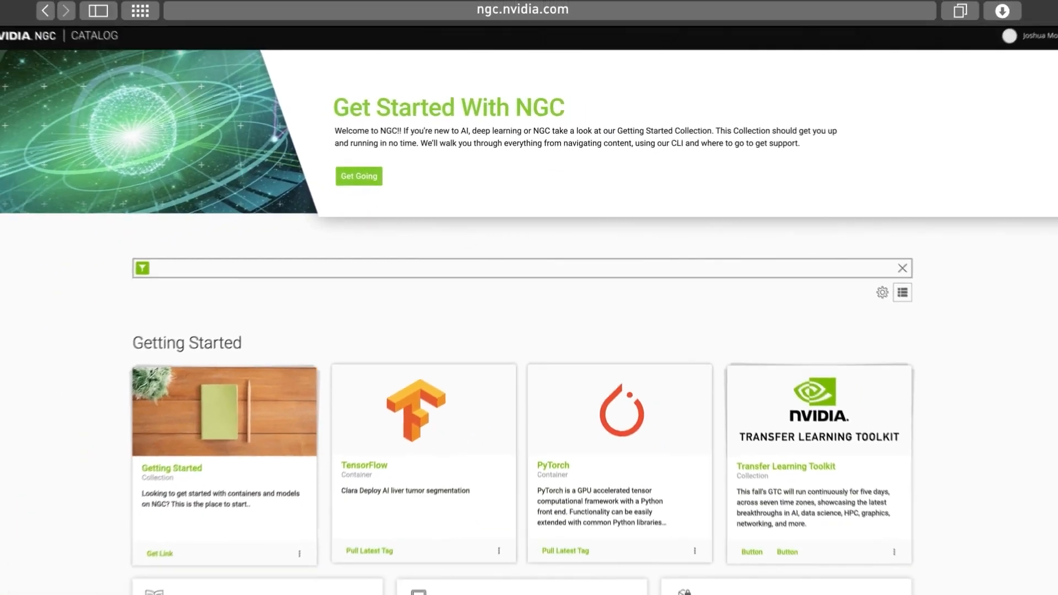
scroll(down, 3)
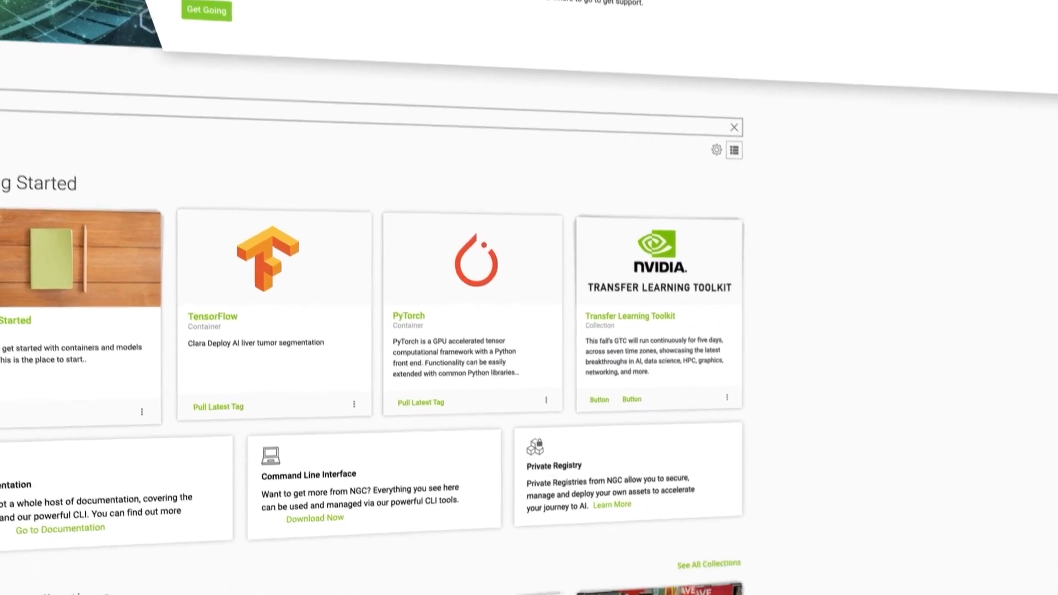
scroll(down, 3)
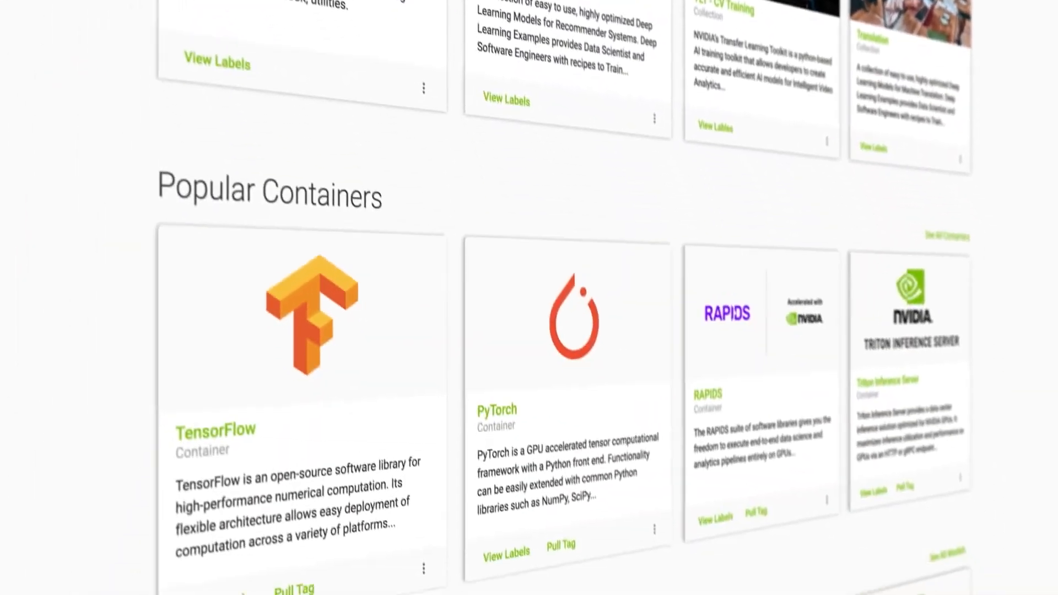
scroll(down, 3)
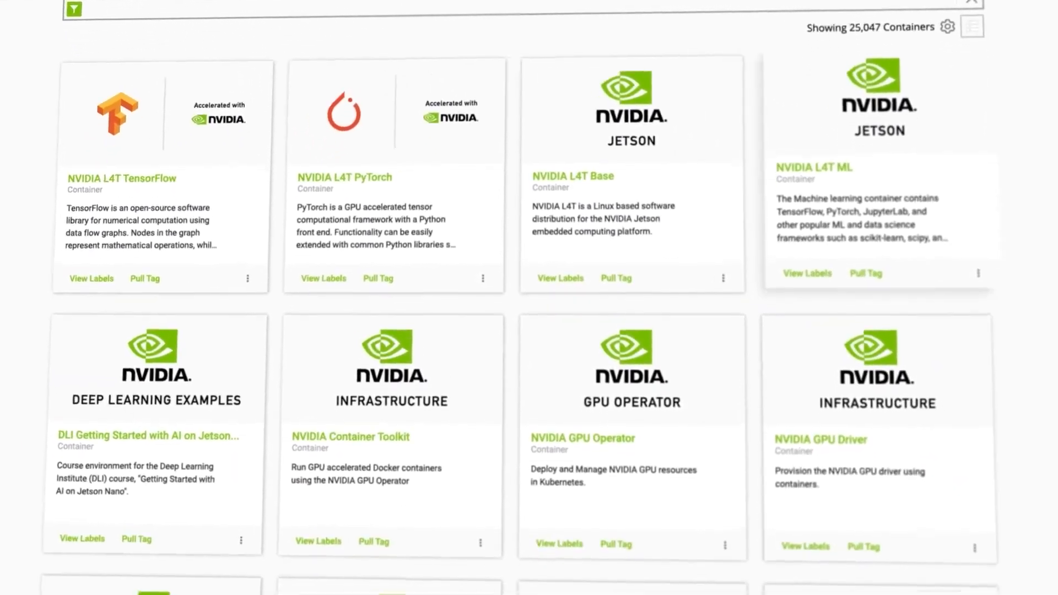
scroll(down, 3)
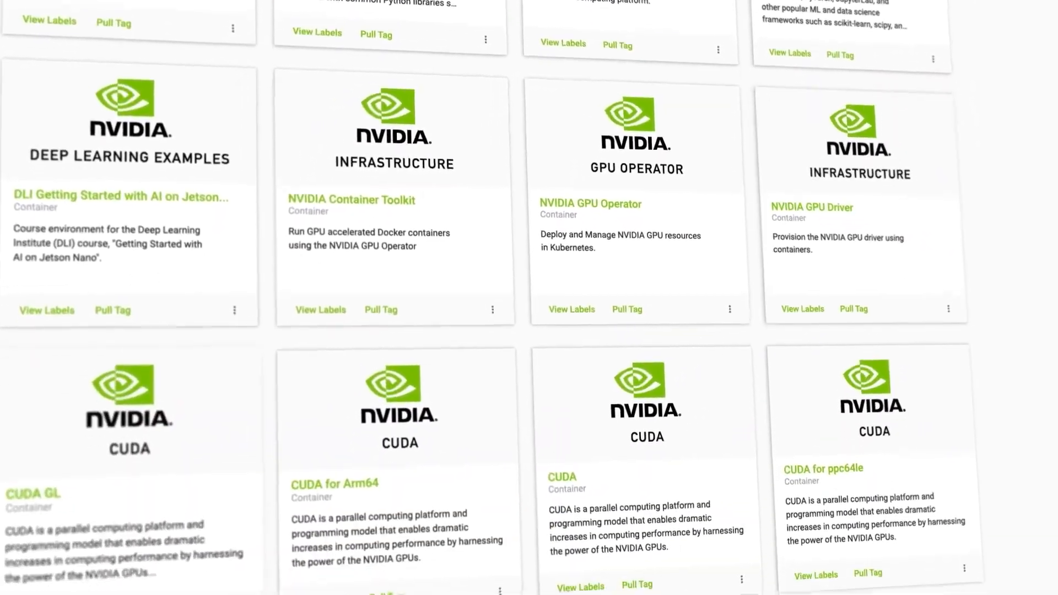